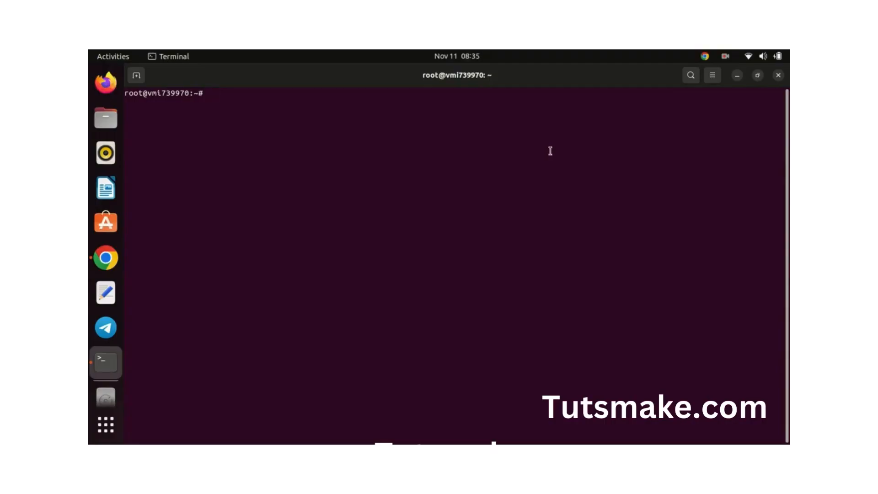
# Run apt update and apt upgrade, confirming the system upgrade with y.
pyautogui.write('sudo')
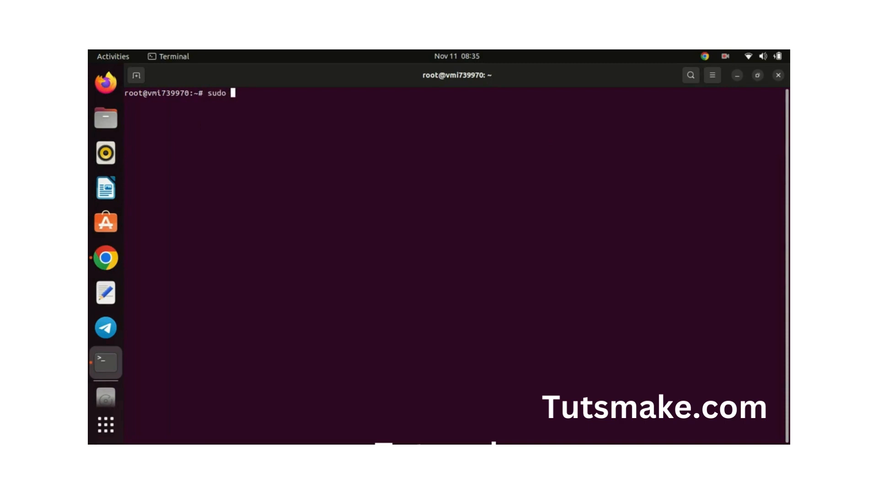
pyautogui.write('apt update')
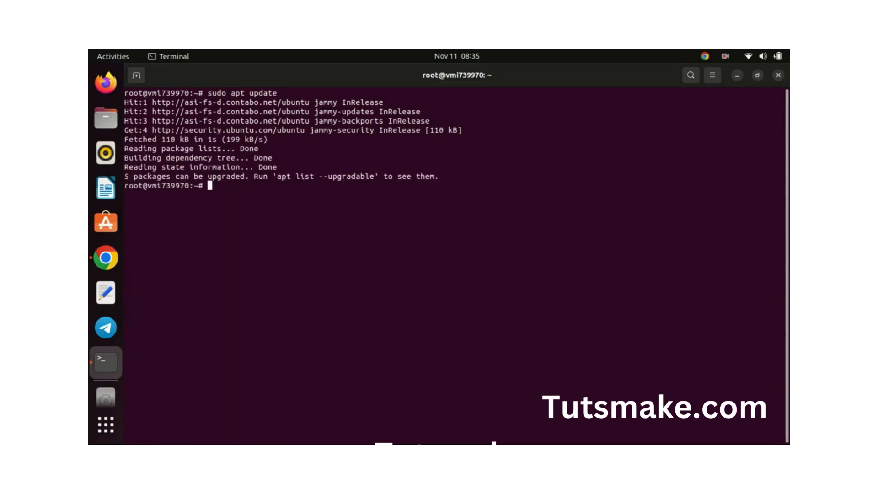
pyautogui.write('s')
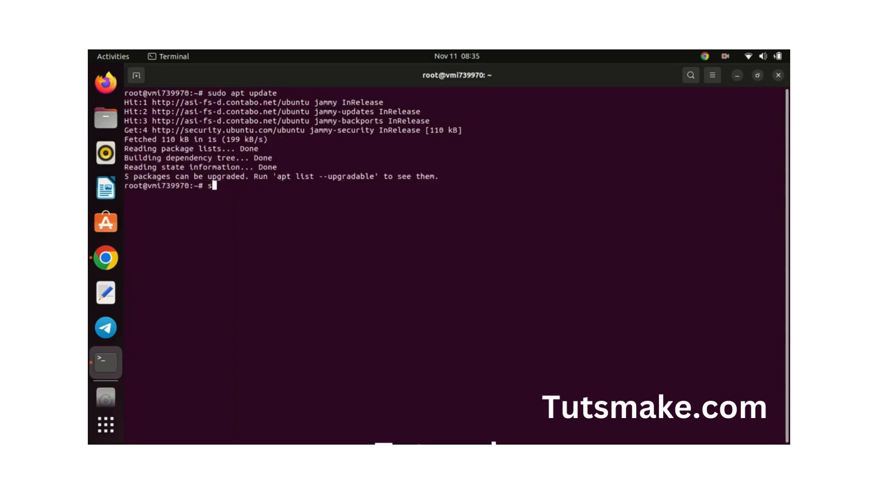
pyautogui.write('udo apt upgrade')
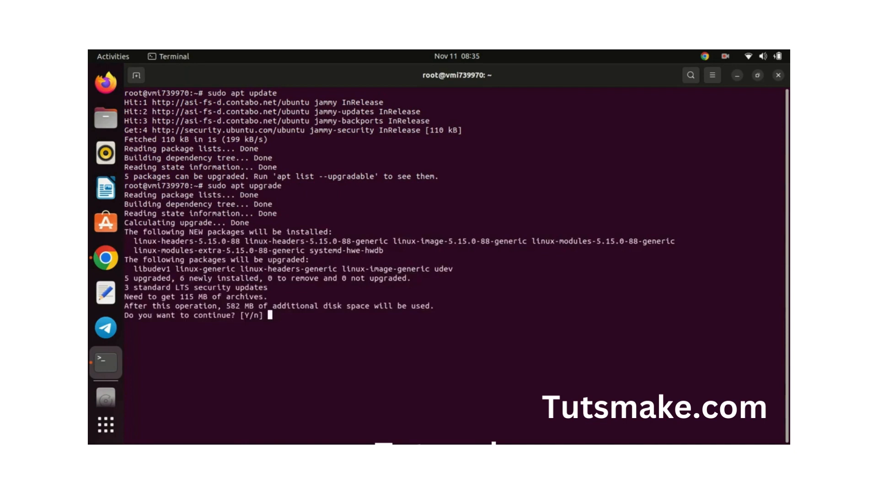
pyautogui.write('y')
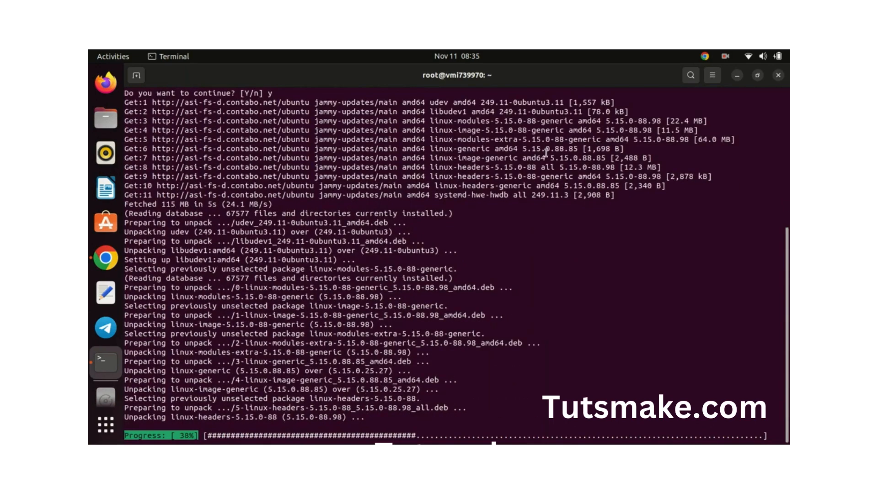
pyautogui.moveTo(538, 159)
pyautogui.write('sudo apt-get install gnupg curl')
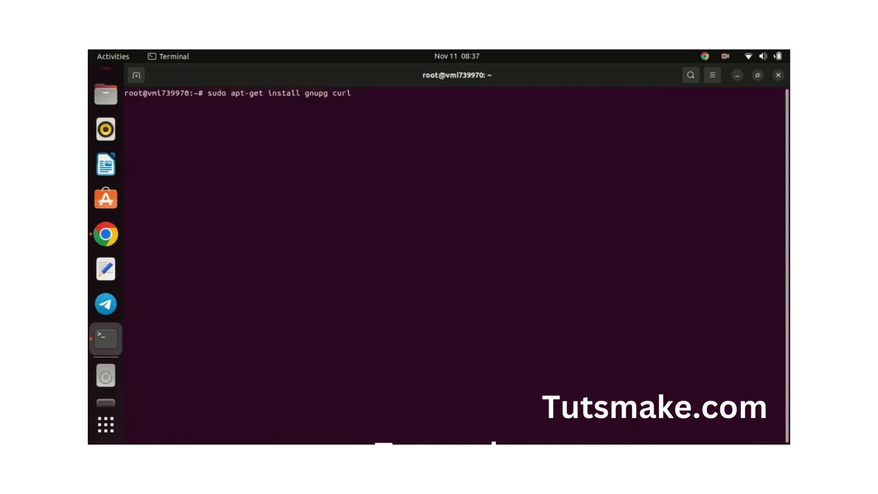
# Install gnupg and curl, then dearmor the MongoDB server-6.0.asc key into apt's trusted keyring.
pyautogui.press('Return')
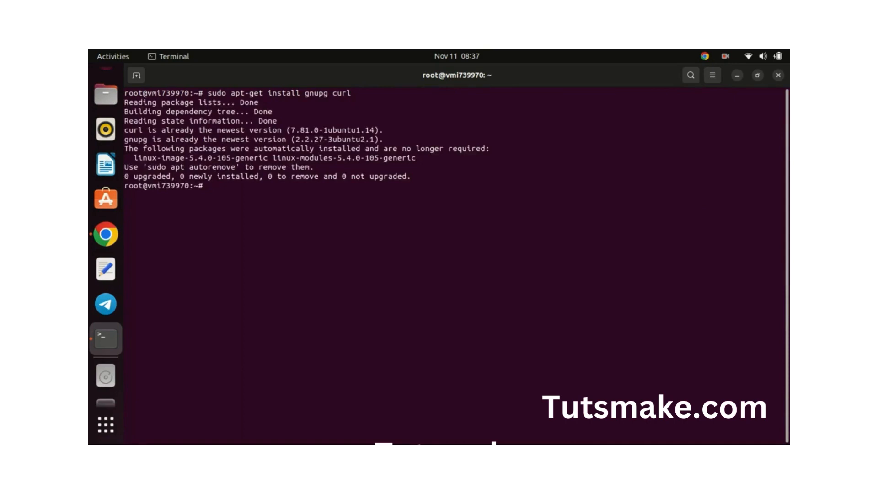
pyautogui.write('cle')
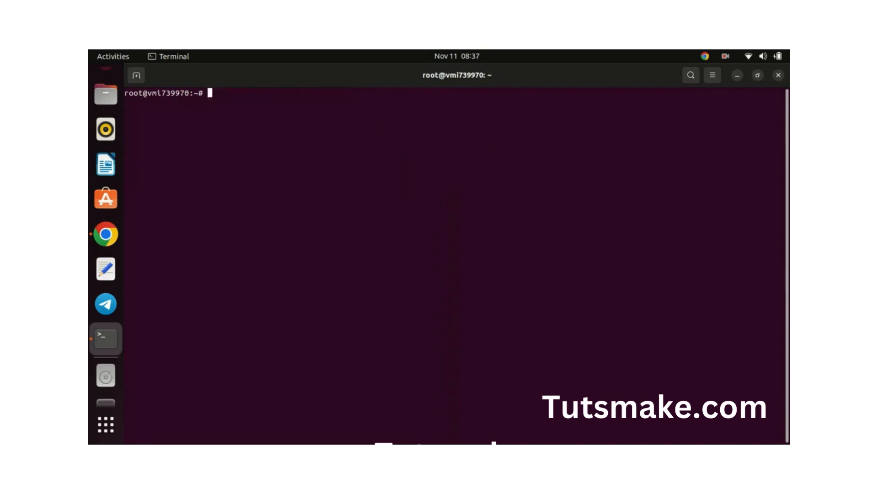
pyautogui.moveTo(264, 232)
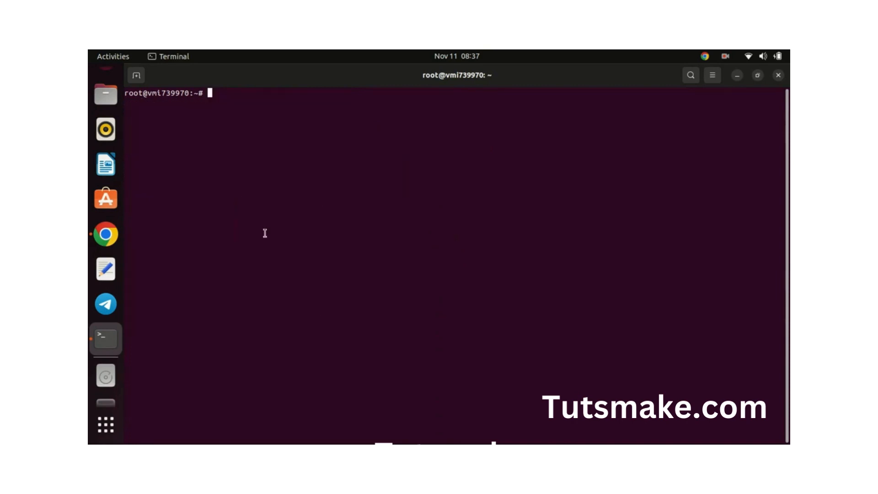
pyautogui.write('curl -fsSL https://pgp.mongodb.com/server-6.0.asc | \\sudo gpg -o /etc/apt/trusted.gpg.d//mongodb-server-6.0.gpg \\--dearmor')
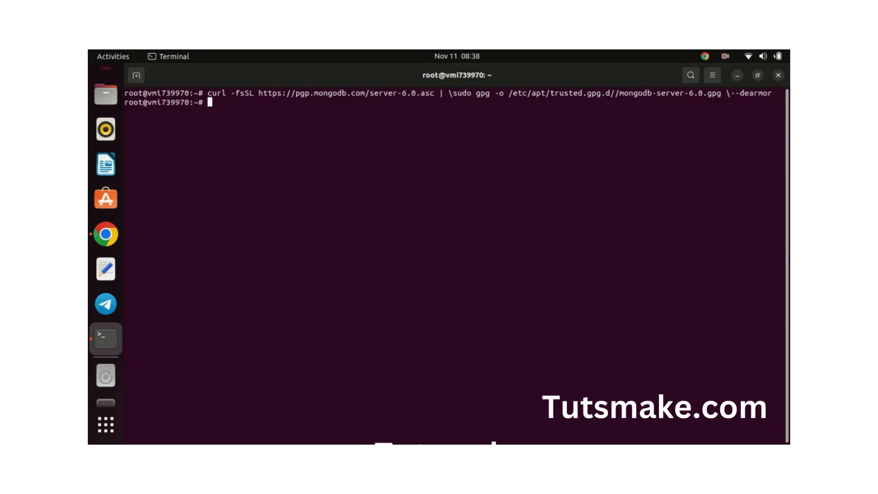
# Create the mongodb-org-6.0.list repository file for Ubuntu jammy.
pyautogui.rightClick(222, 183)
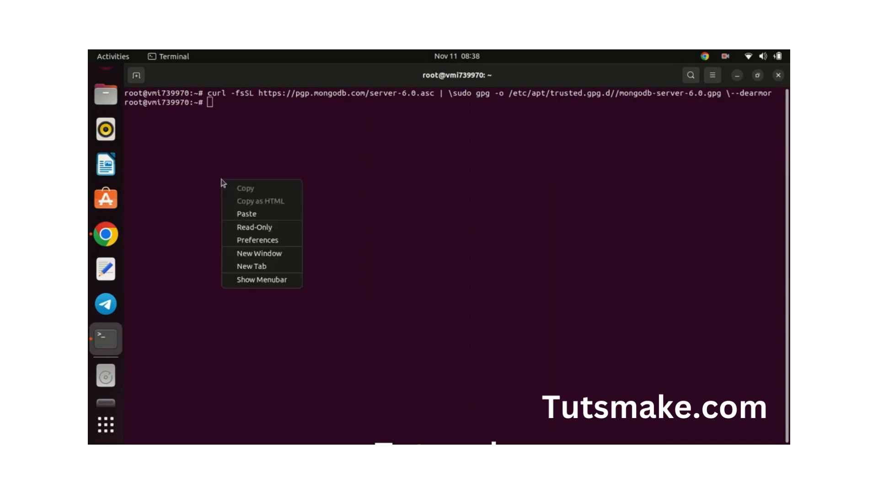
pyautogui.click(246, 214)
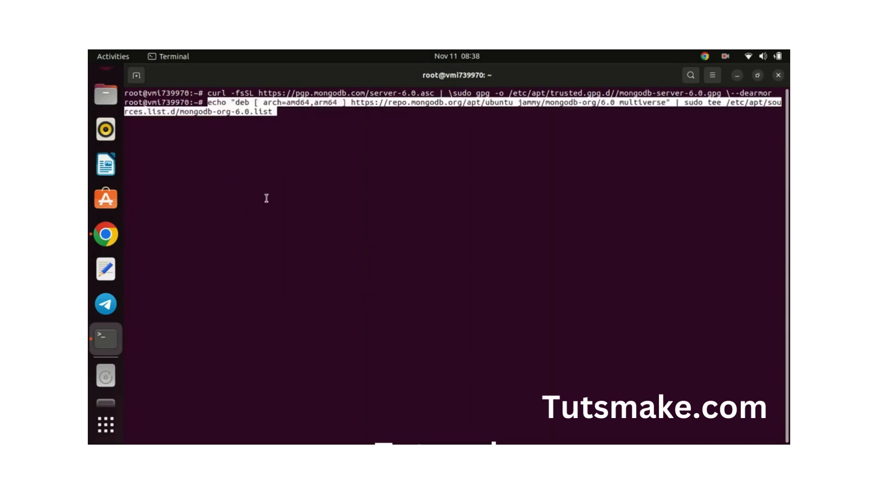
pyautogui.press('Return')
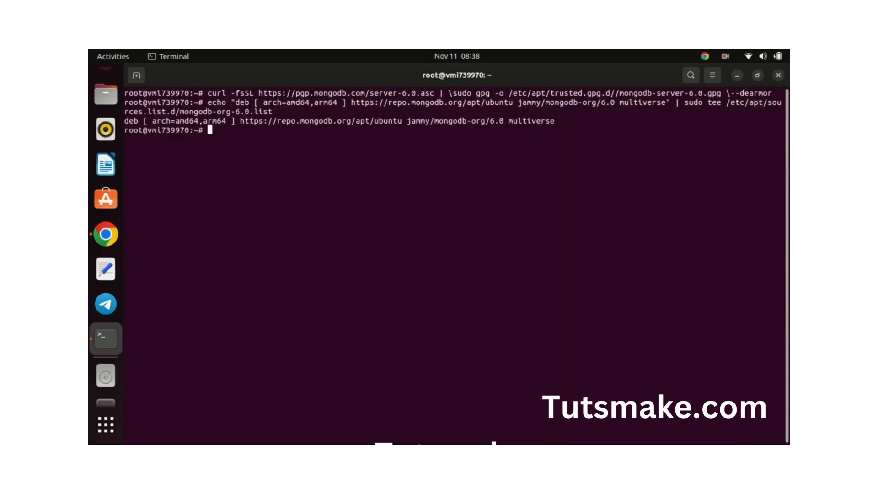
# Refresh package lists with apt update and paste the mongodb-org install command.
pyautogui.write('sudo apt update')
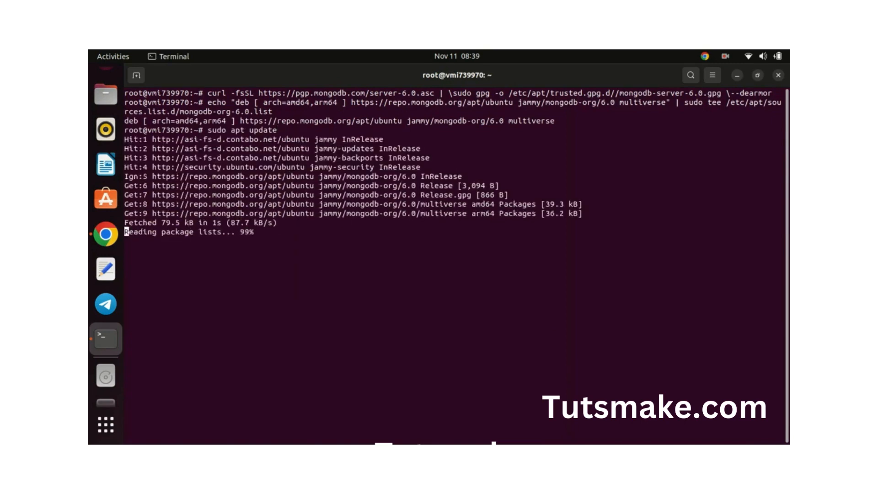
pyautogui.rightClick(249, 290)
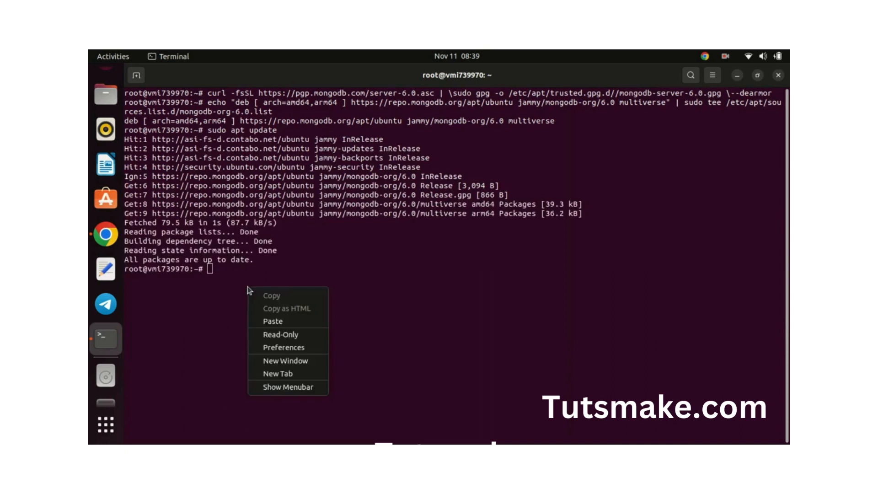
pyautogui.click(272, 321)
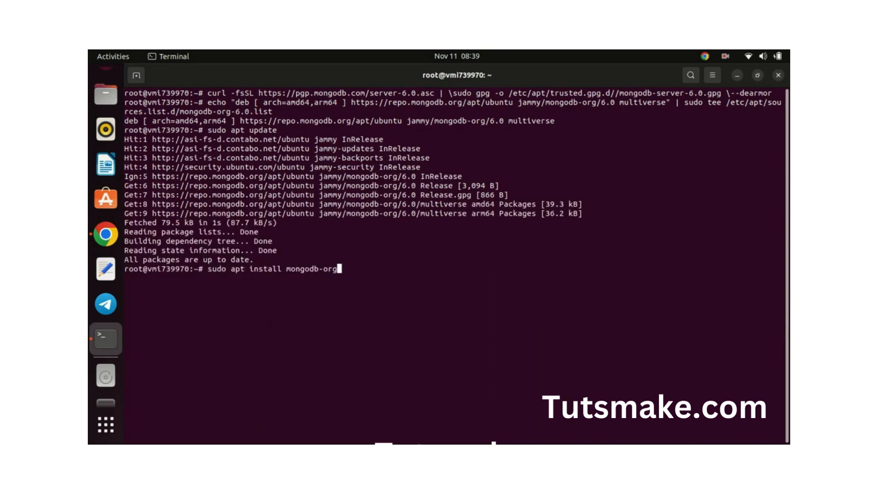
# Install the mongodb-org 6.0.11 packages, answering y to confirm.
pyautogui.press('Return')
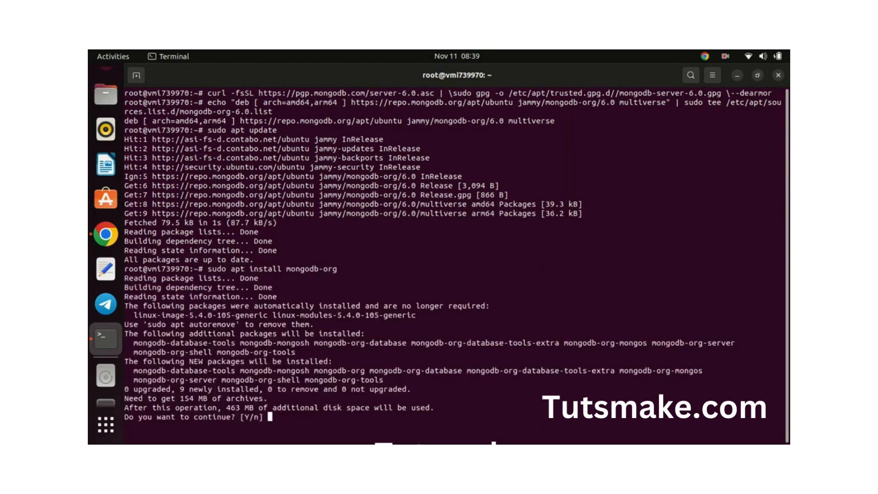
pyautogui.write('y')
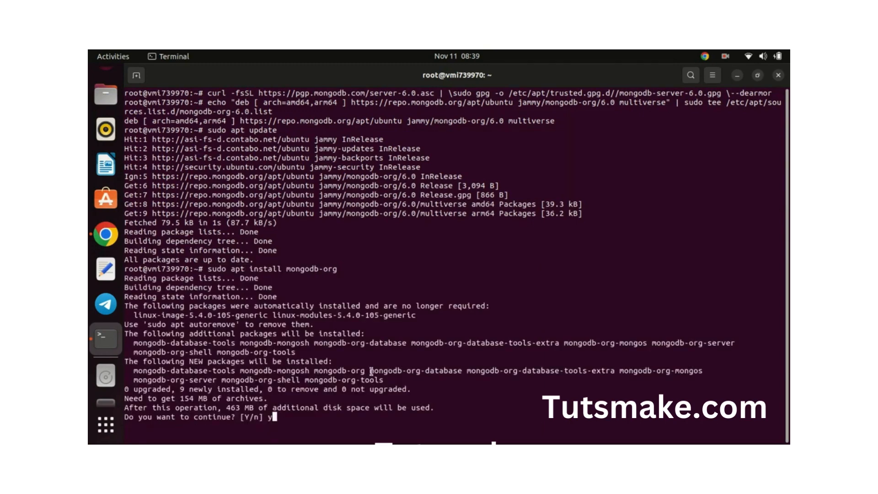
pyautogui.press('Return')
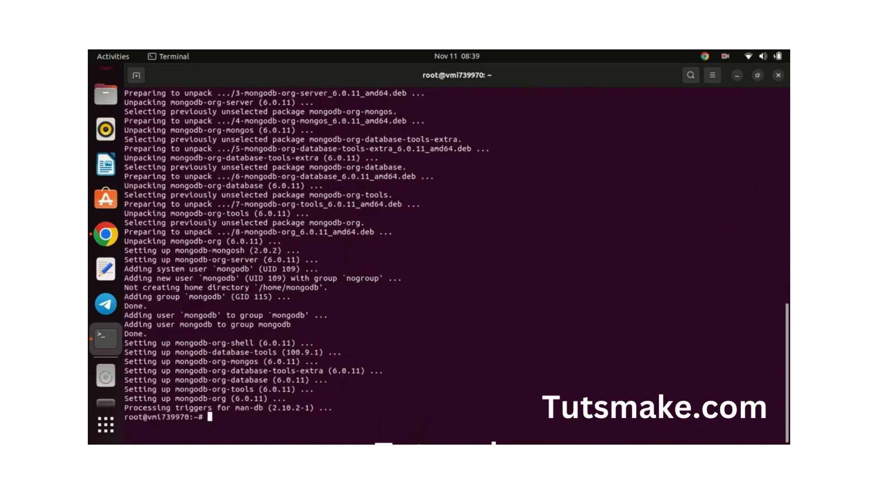
pyautogui.write('ctl enable --now mongod')
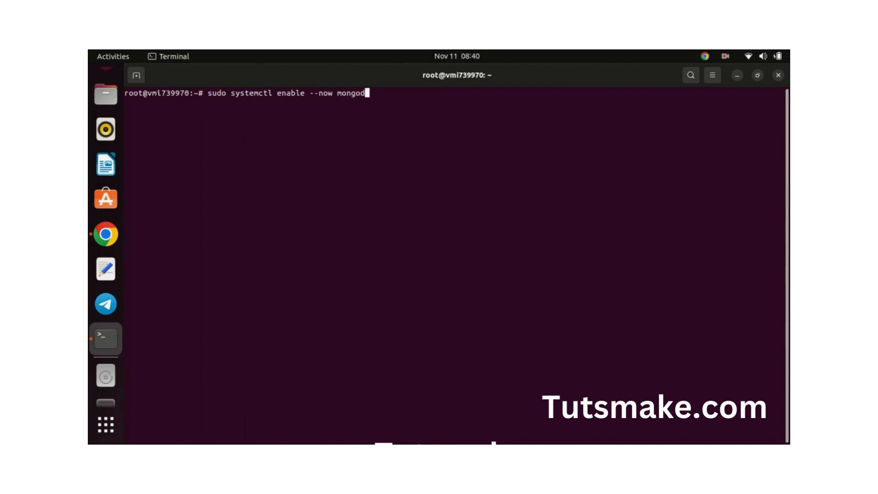
# Enable and start the mongod service with systemctl enable --now mongod.
pyautogui.press('Return')
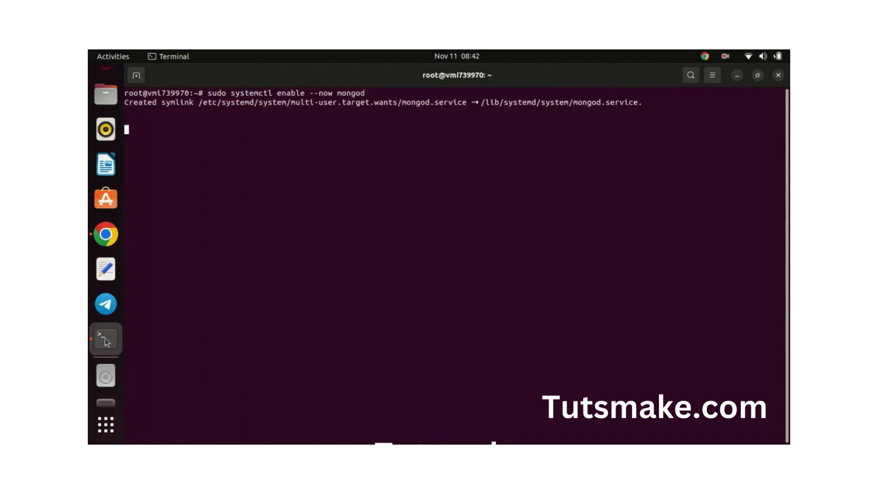
pyautogui.press('ctrl+c')
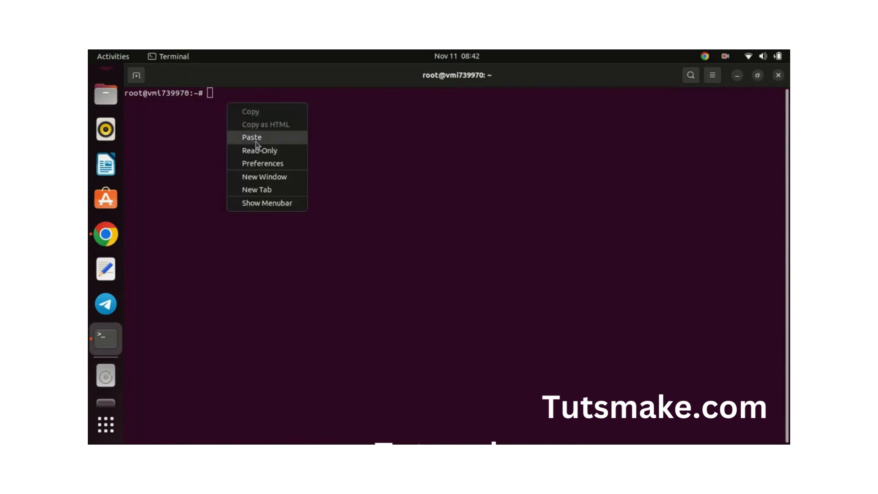
pyautogui.click(252, 137)
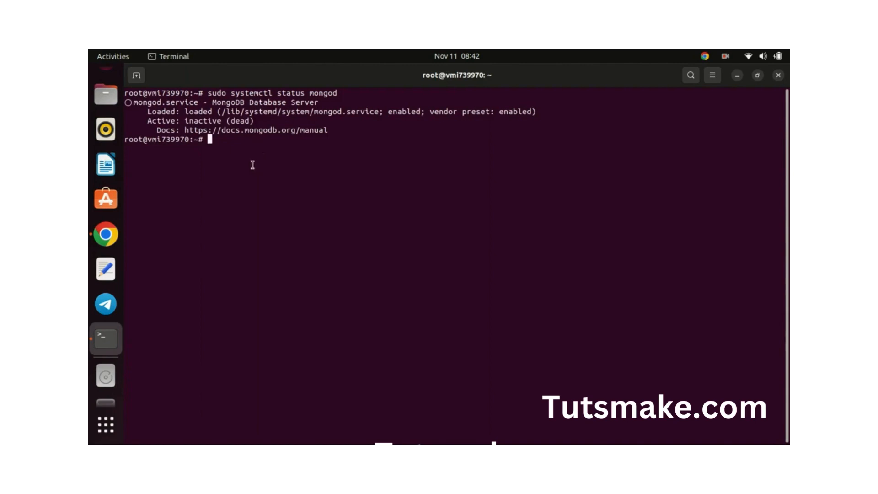
pyautogui.write('sudo systemctl status mongod')
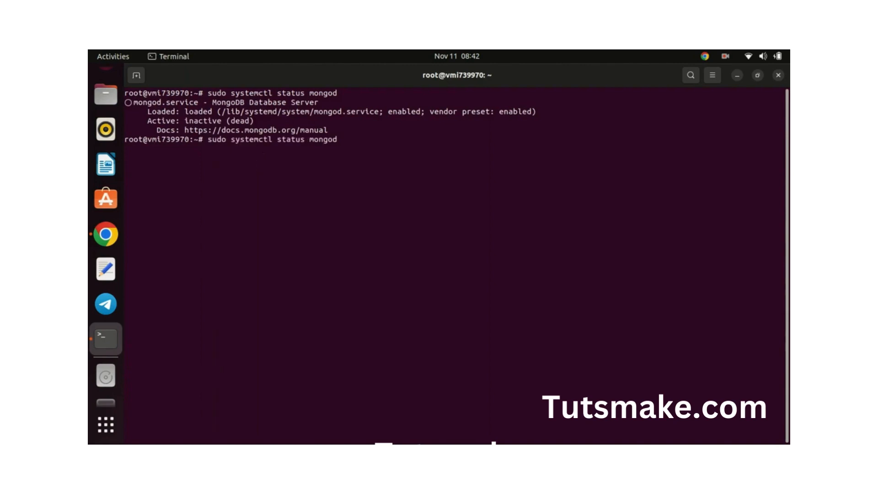
pyautogui.write('clear')
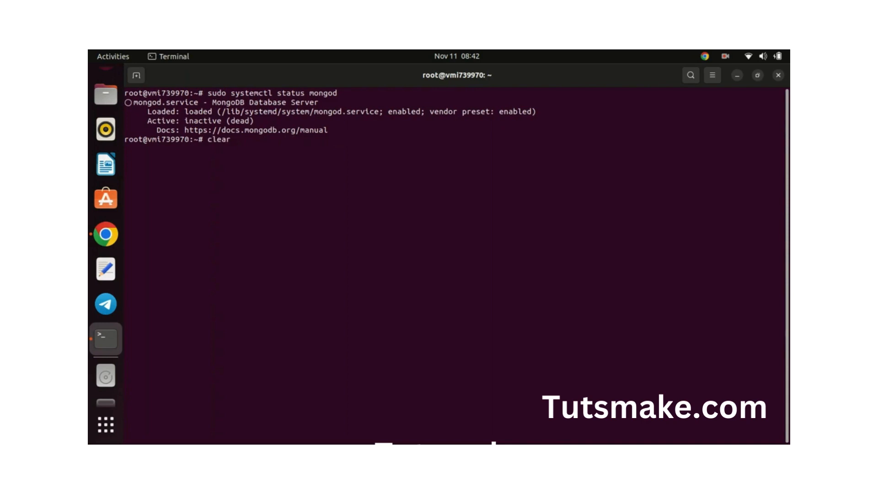
pyautogui.write('sudo systemctl enable --now mongod')
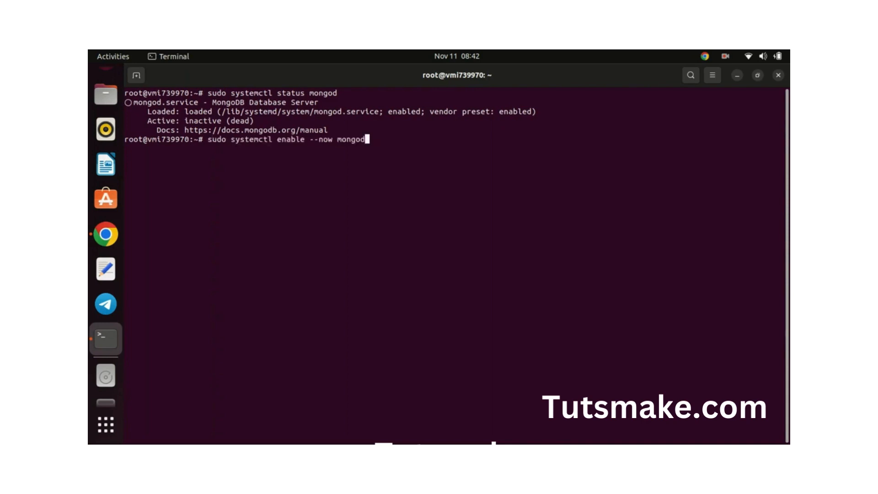
pyautogui.press('Return')
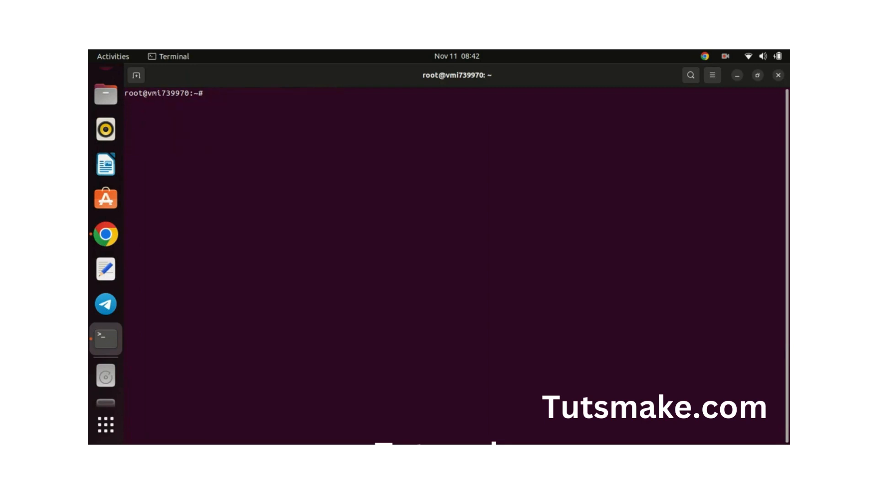
# Check mongod's service status, confirm its version with mongod --version, and launch mongosh.
pyautogui.write('sudo systemctl enable --now mongod')
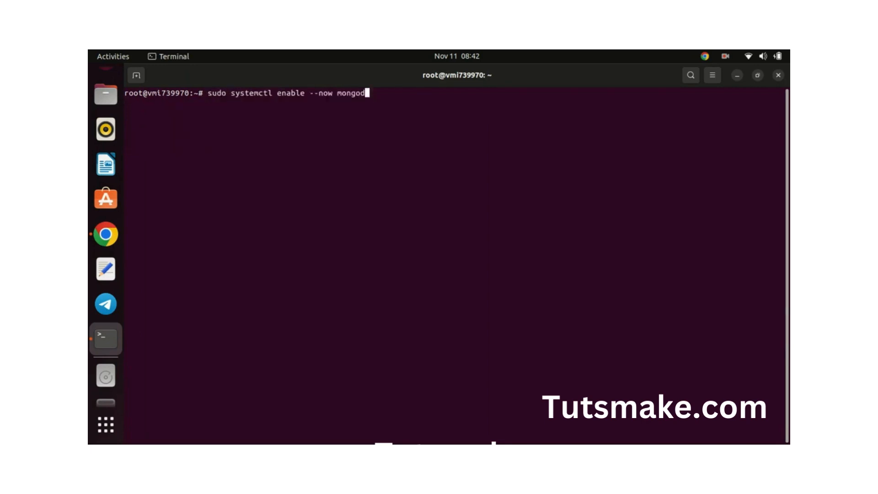
pyautogui.write('sudo systemctl status mongod')
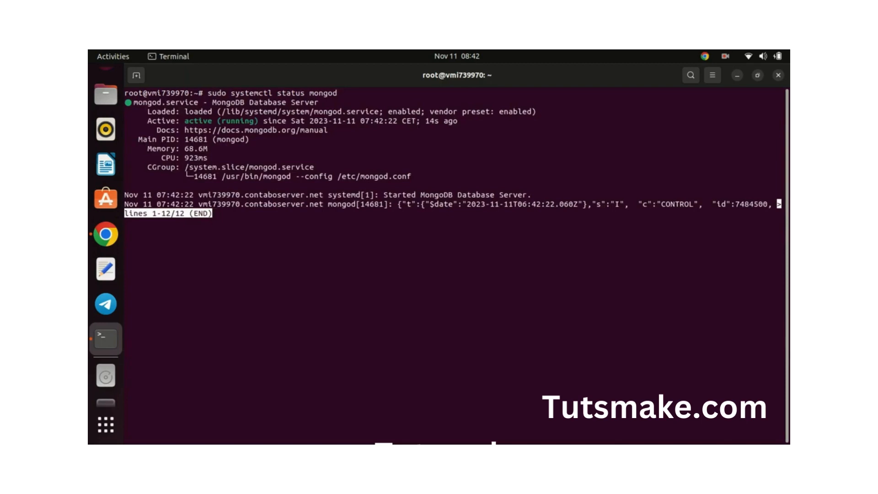
pyautogui.press('q')
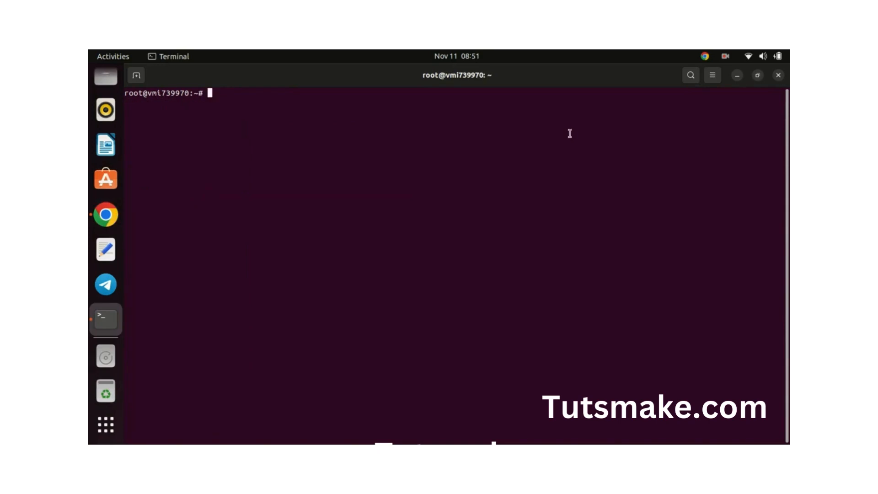
pyautogui.write('mongod --version')
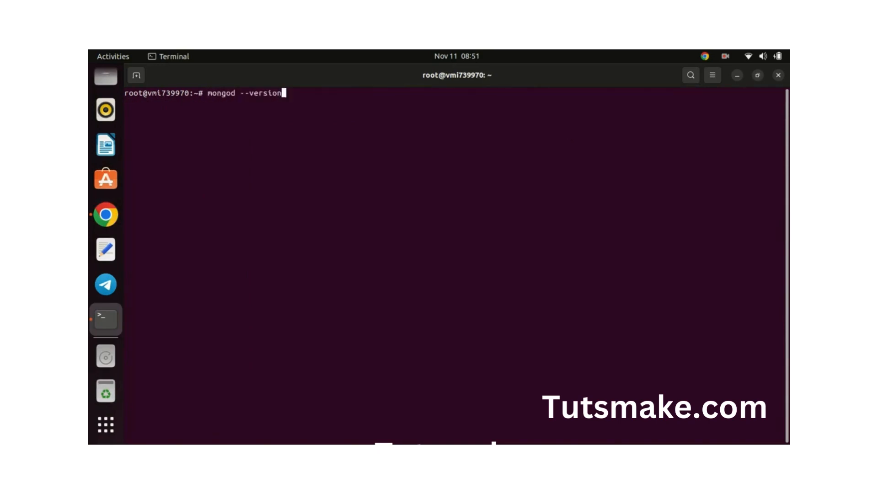
pyautogui.write('mongosh')
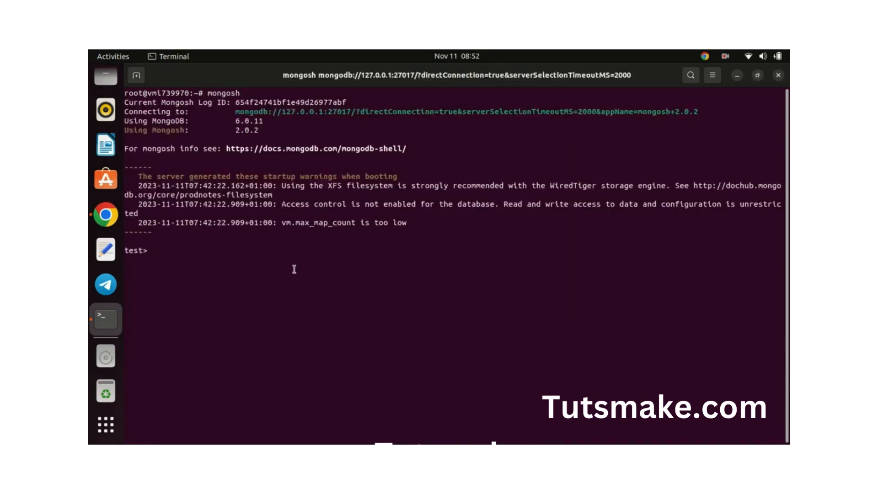
# In mongosh, run show dbs and db, then use blog.
pyautogui.write('show dbs')
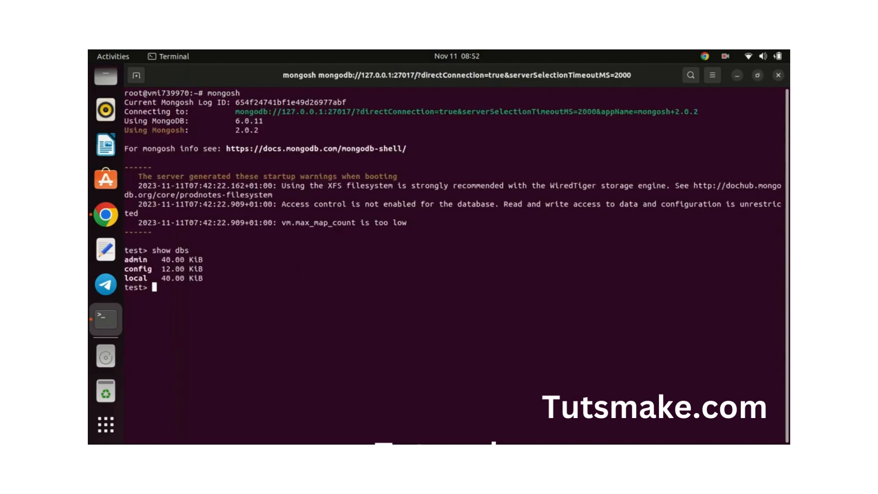
pyautogui.write('db')
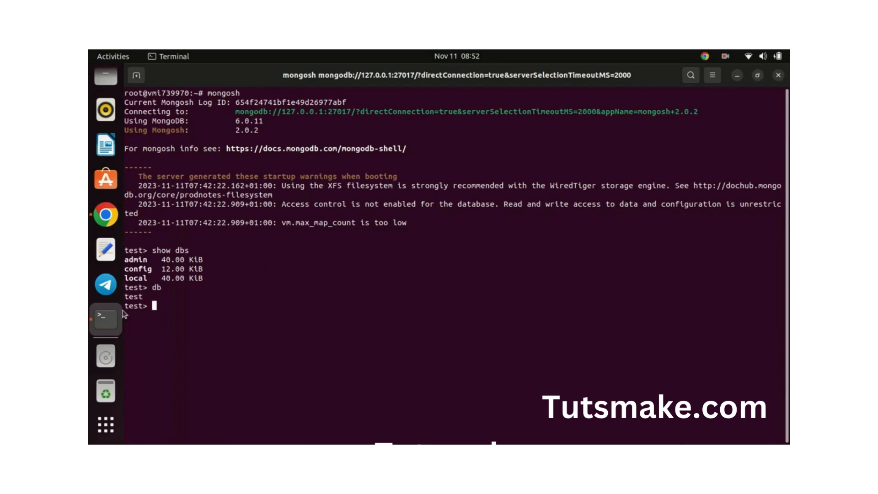
pyautogui.write('use blog')
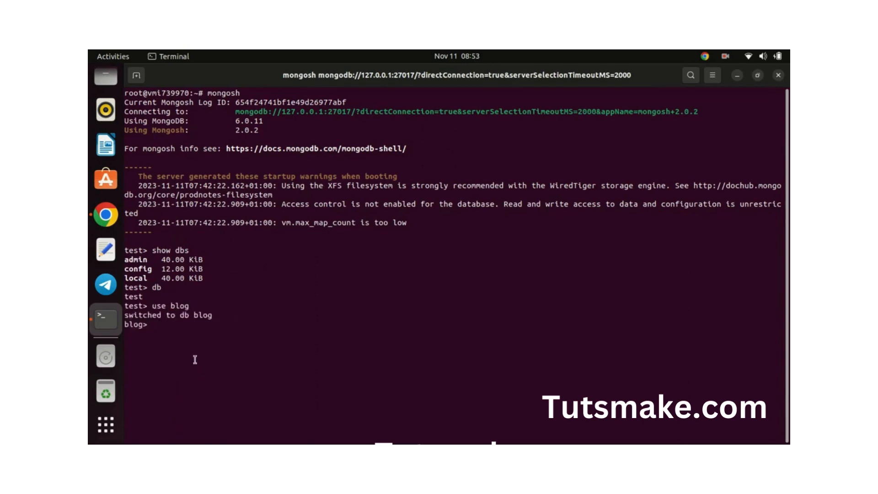
pyautogui.moveTo(357, 301)
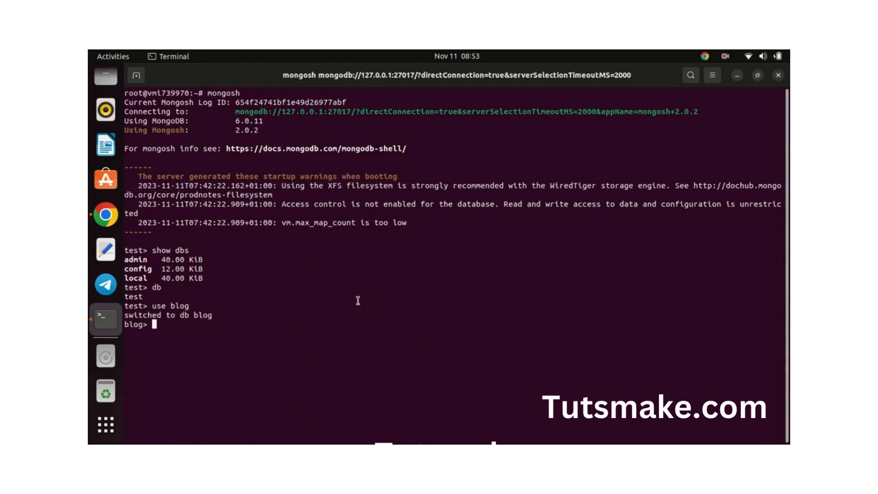